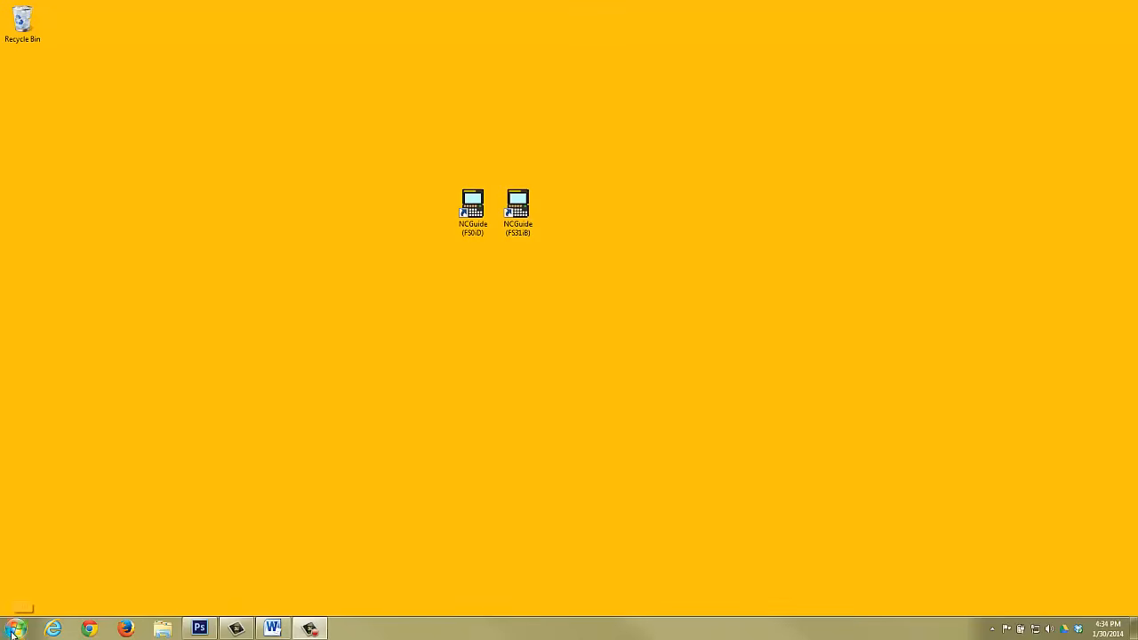
# Reach the FANUC NCGuide program group under All Programs in the Start menu
pyautogui.click(14, 630)
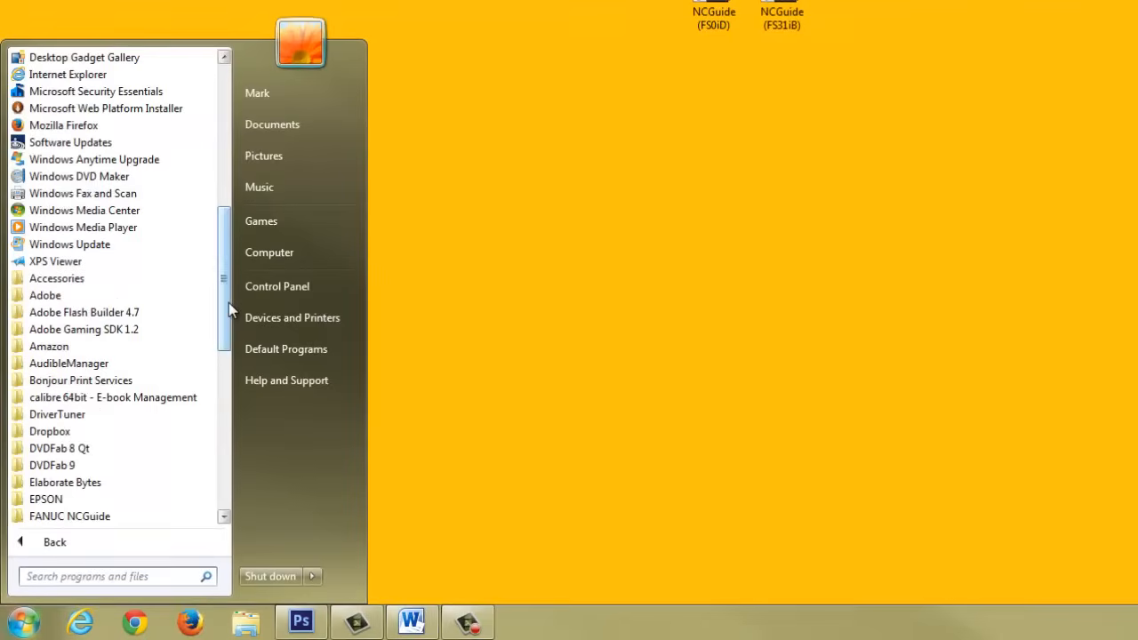
pyautogui.scroll(-3)
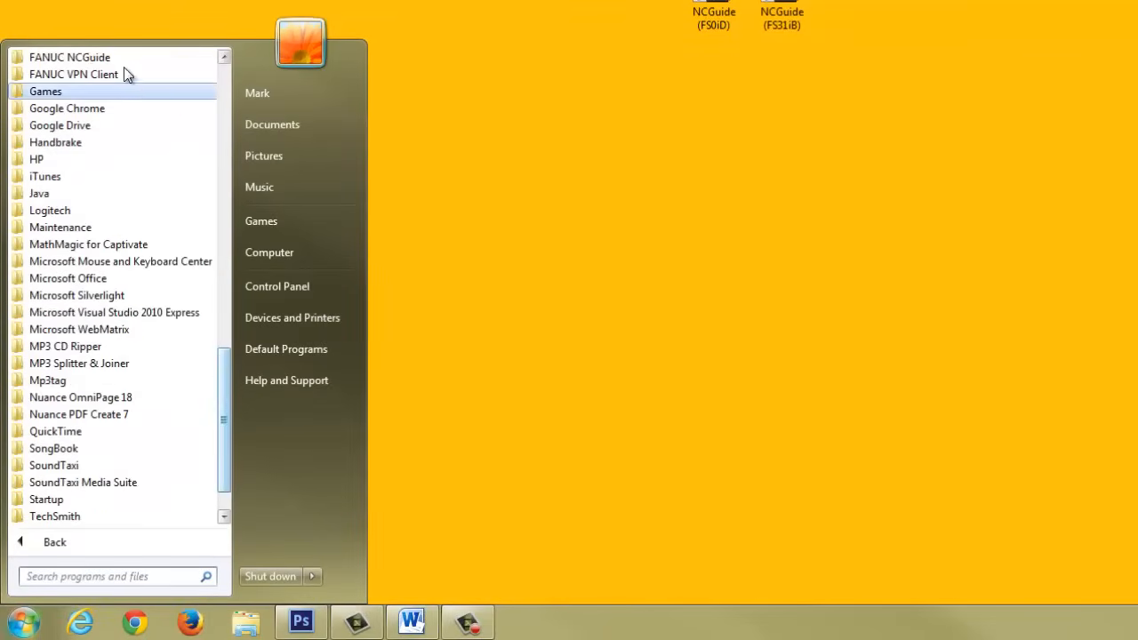
pyautogui.click(69, 57)
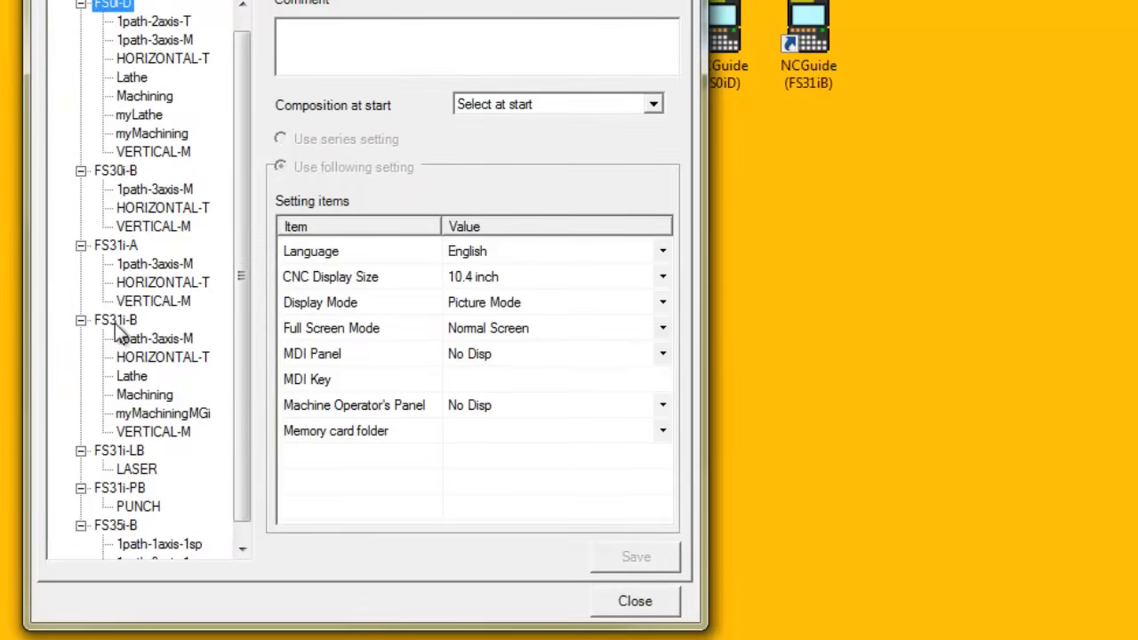
# Select FS31i-B HORIZONTAL-T, switch it to 'Use following setting' and target the Memory card folder value
pyautogui.click(164, 355)
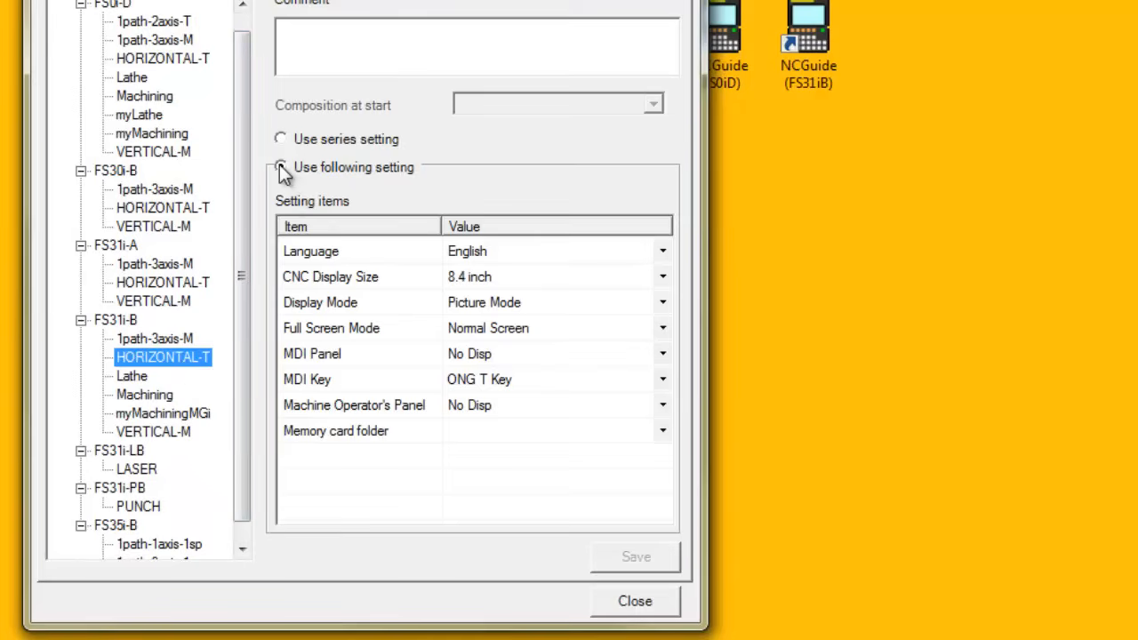
pyautogui.click(280, 167)
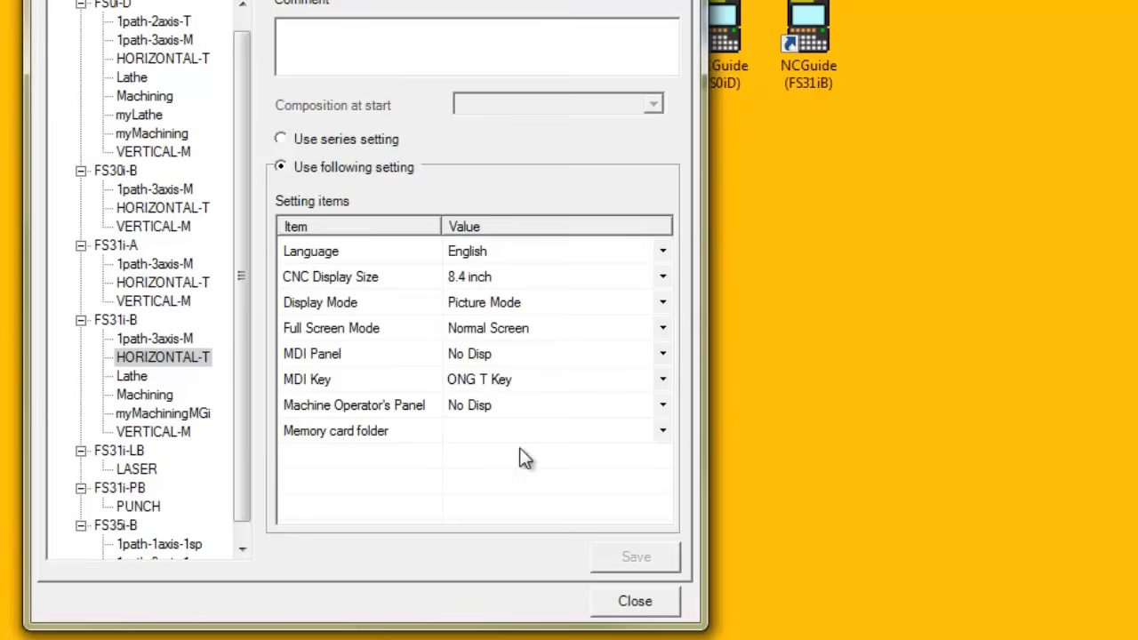
pyautogui.click(661, 430)
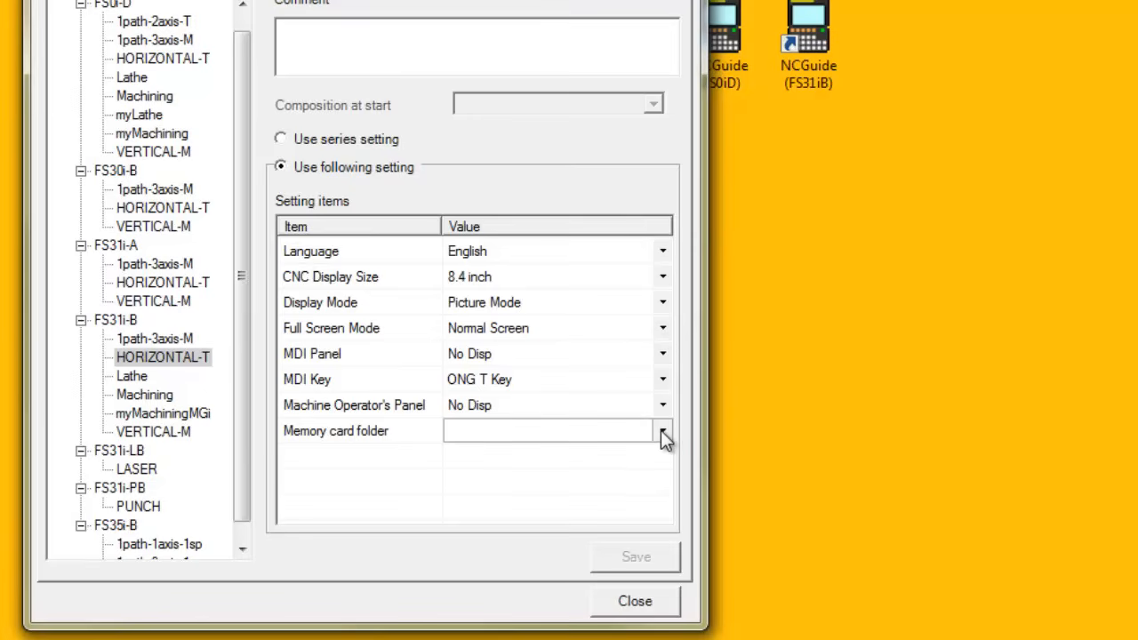
# Choose <Browse...> for the memory card folder to bring up the Browse For Folder dialog
pyautogui.click(661, 430)
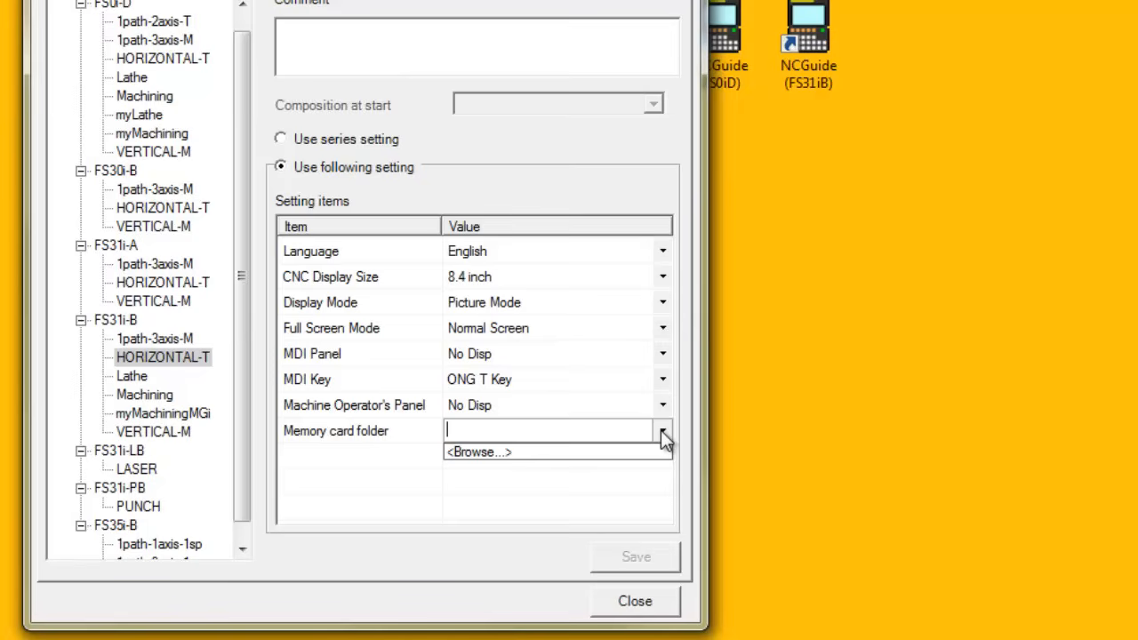
pyautogui.moveTo(478, 452)
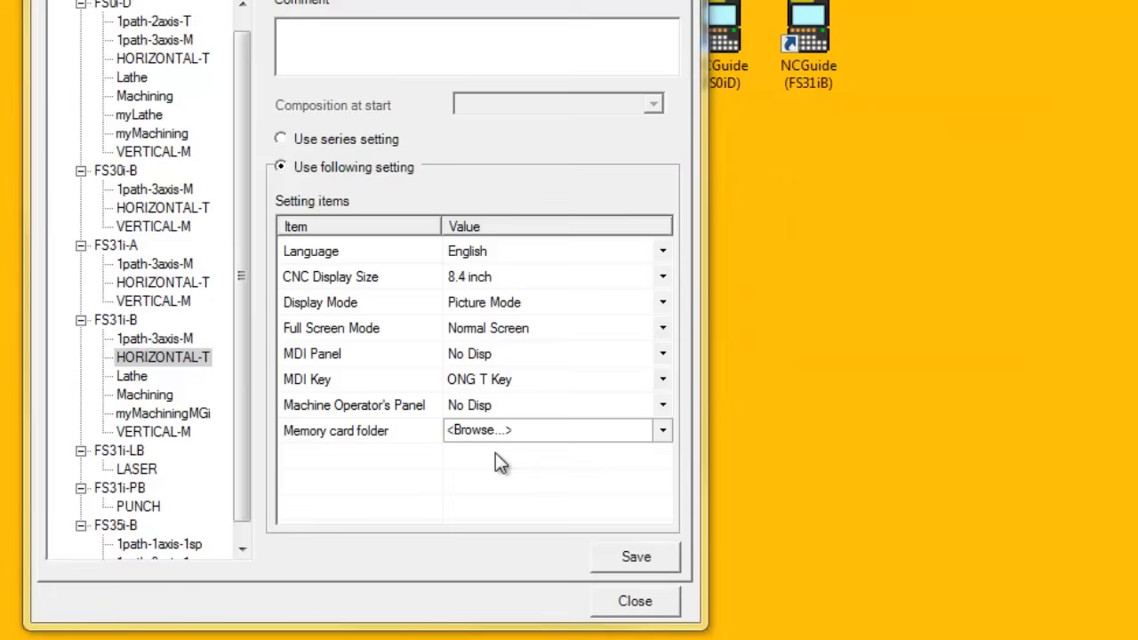
pyautogui.click(662, 429)
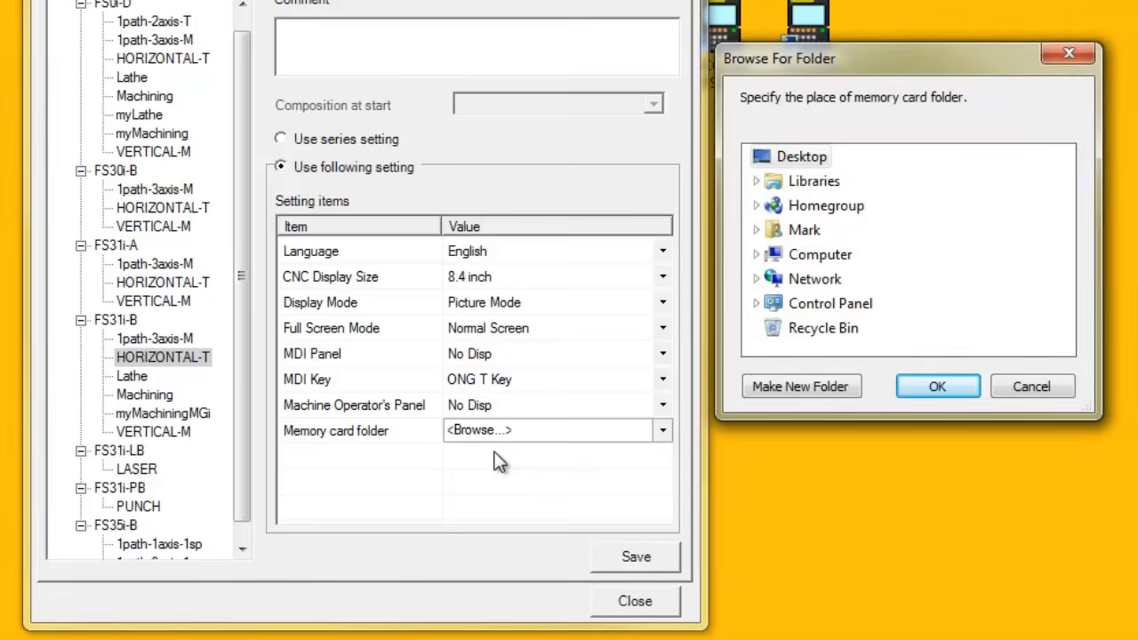
pyautogui.moveTo(760, 263)
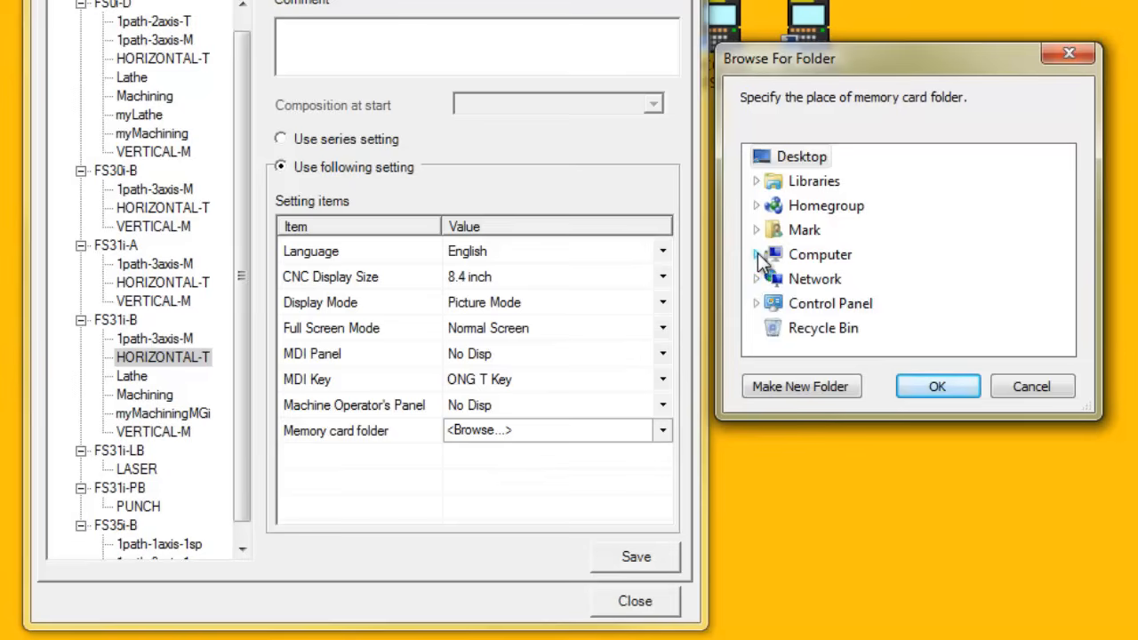
# Pick the MEMCARD (M:) drive under Computer as the memory card folder, giving M:\
pyautogui.click(757, 254)
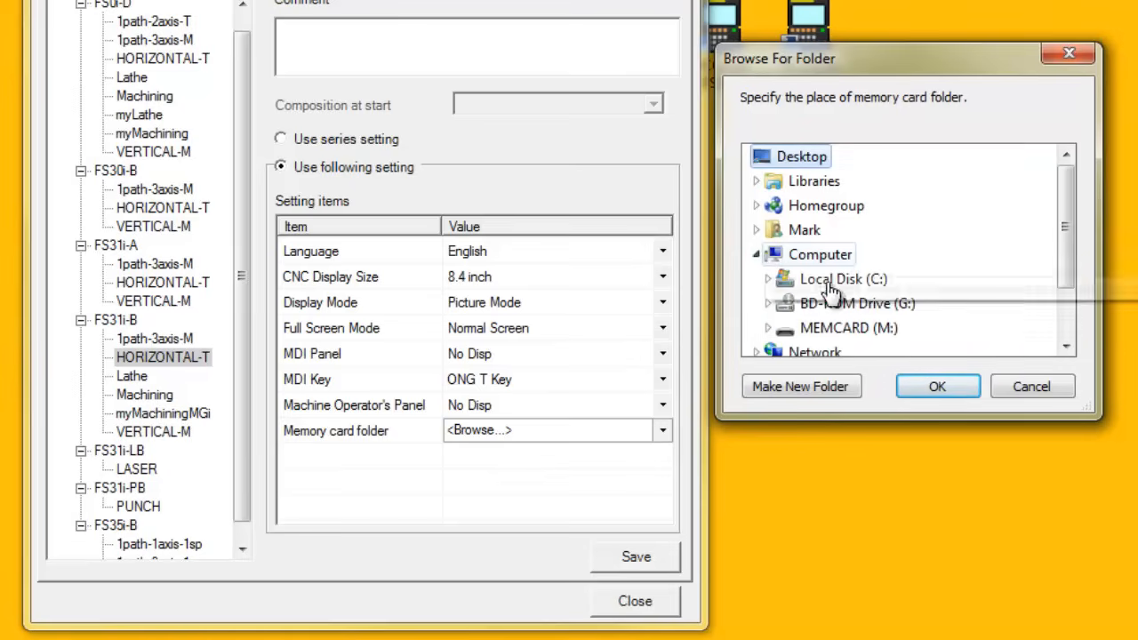
pyautogui.moveTo(847, 327)
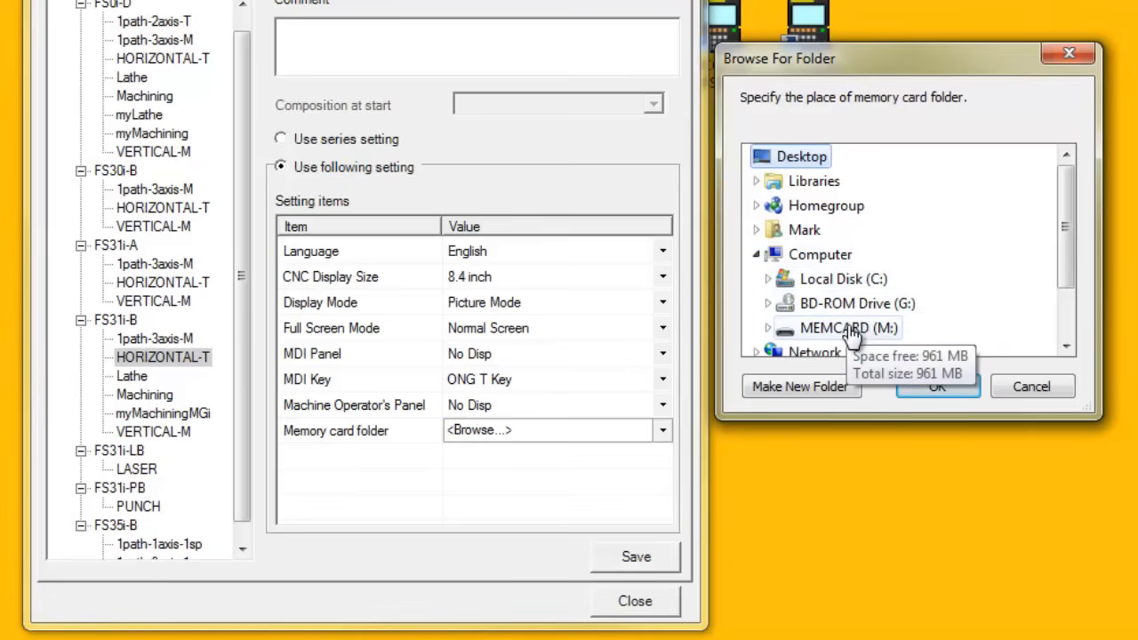
pyautogui.click(844, 327)
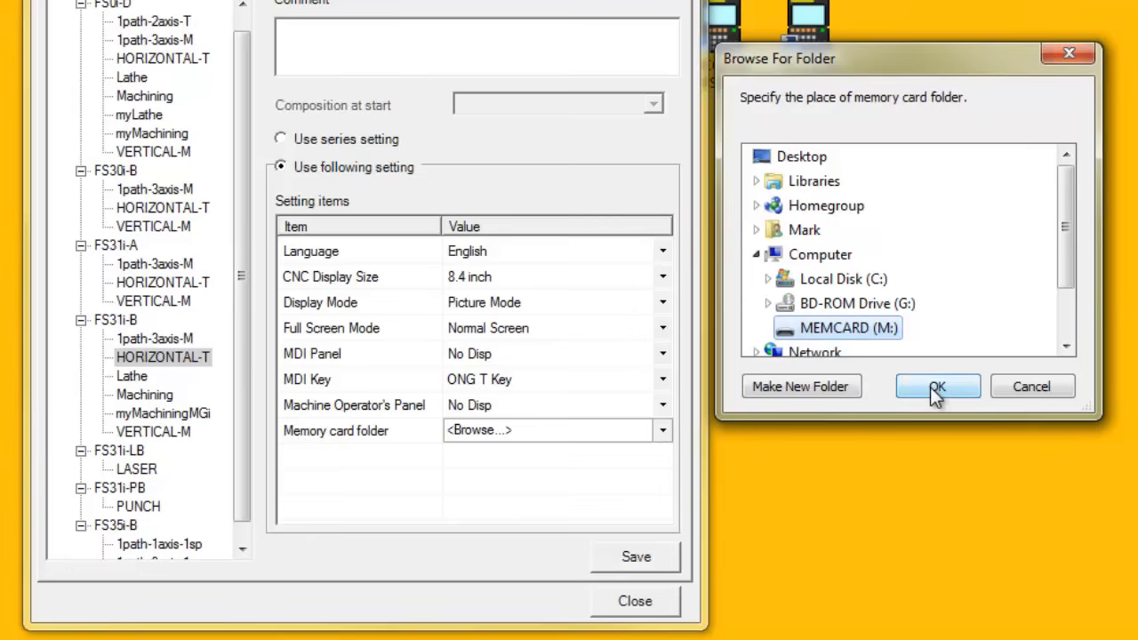
pyautogui.click(937, 386)
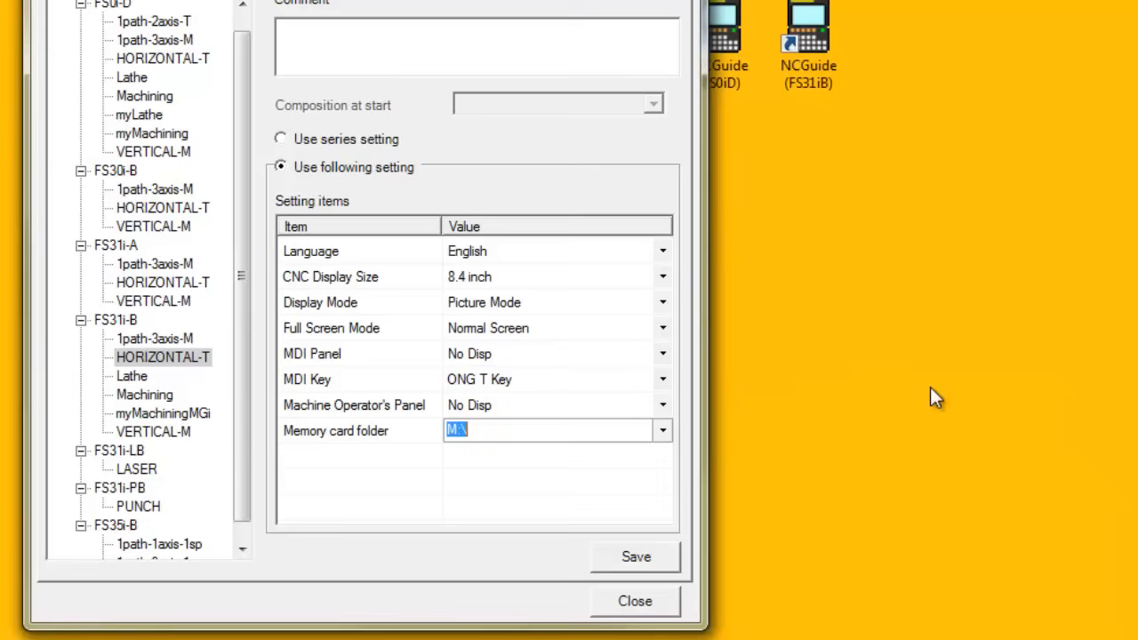
pyautogui.moveTo(649, 565)
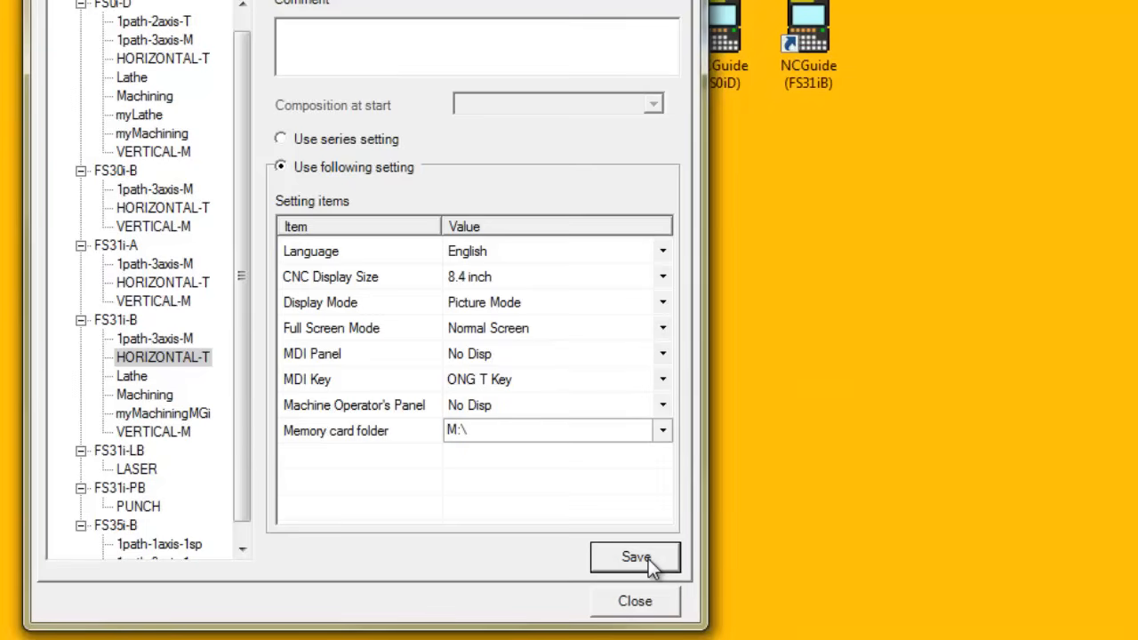
# Save the M:\ memory card folder setting and close the Setting Management tool
pyautogui.click(635, 557)
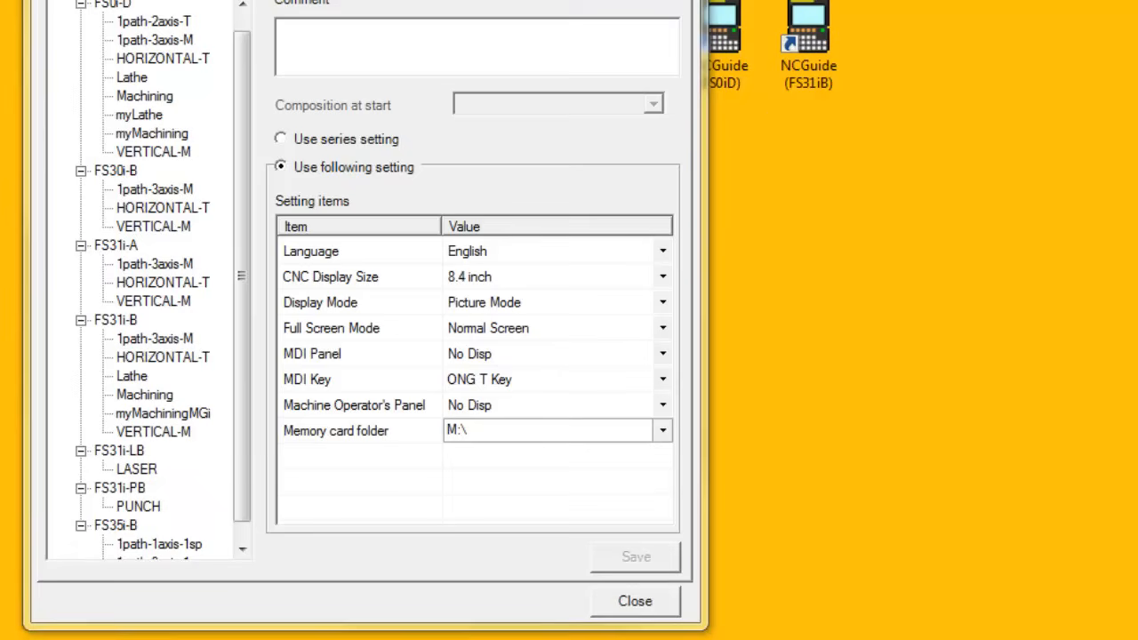
pyautogui.moveTo(851, 603)
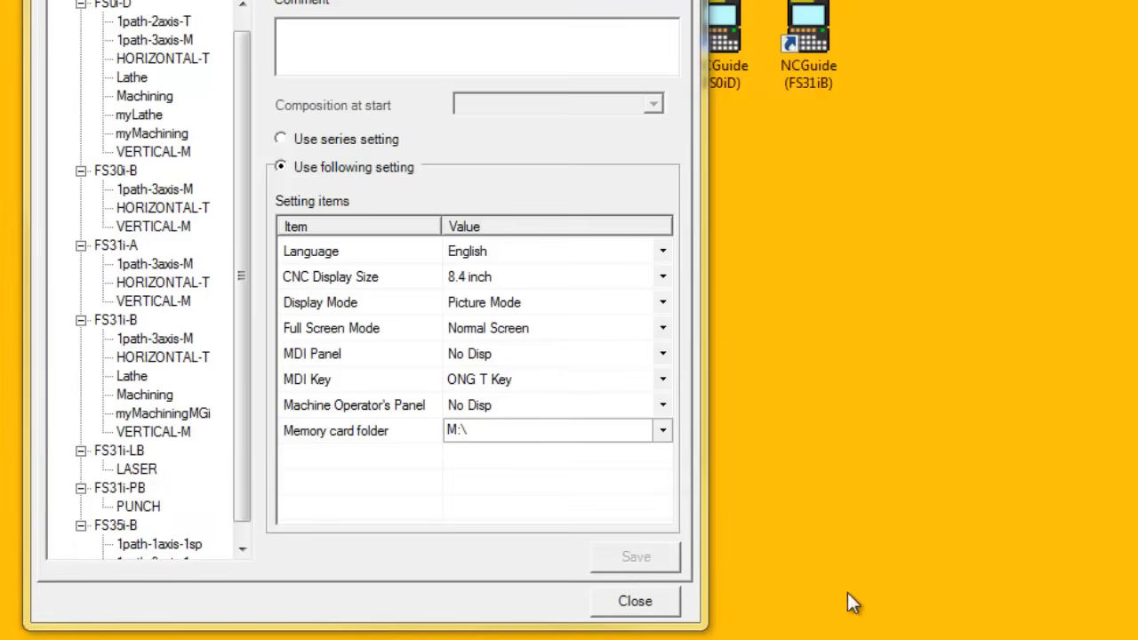
pyautogui.click(635, 601)
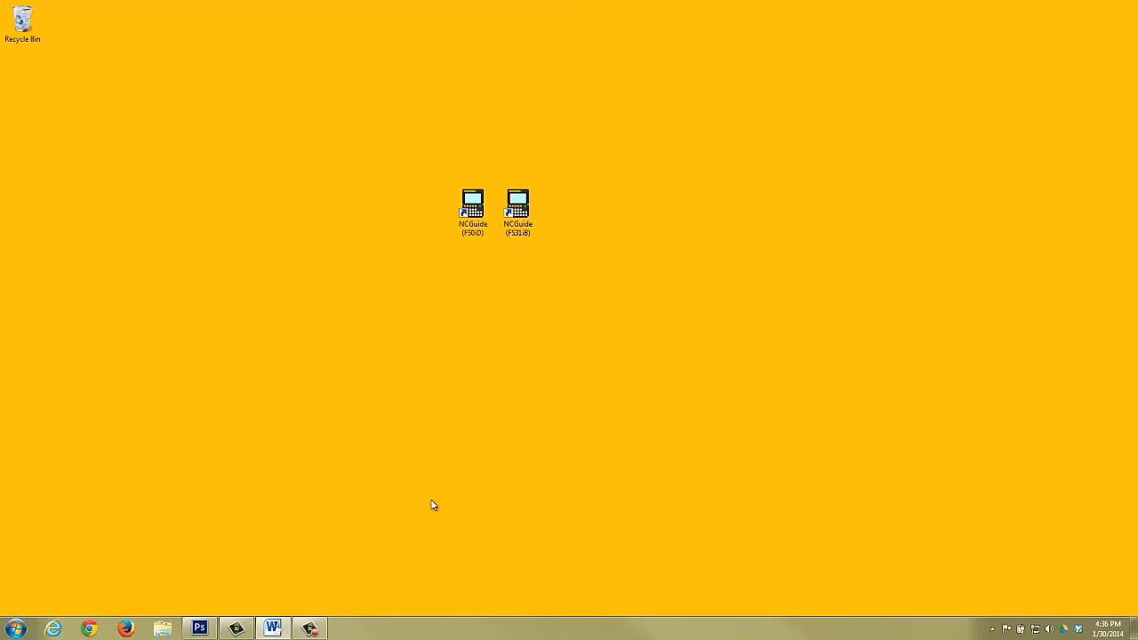
# Launch the FS31i-B simulator, output program O2008 to the memory card and bring up a file browser
pyautogui.doubleClick(518, 204)
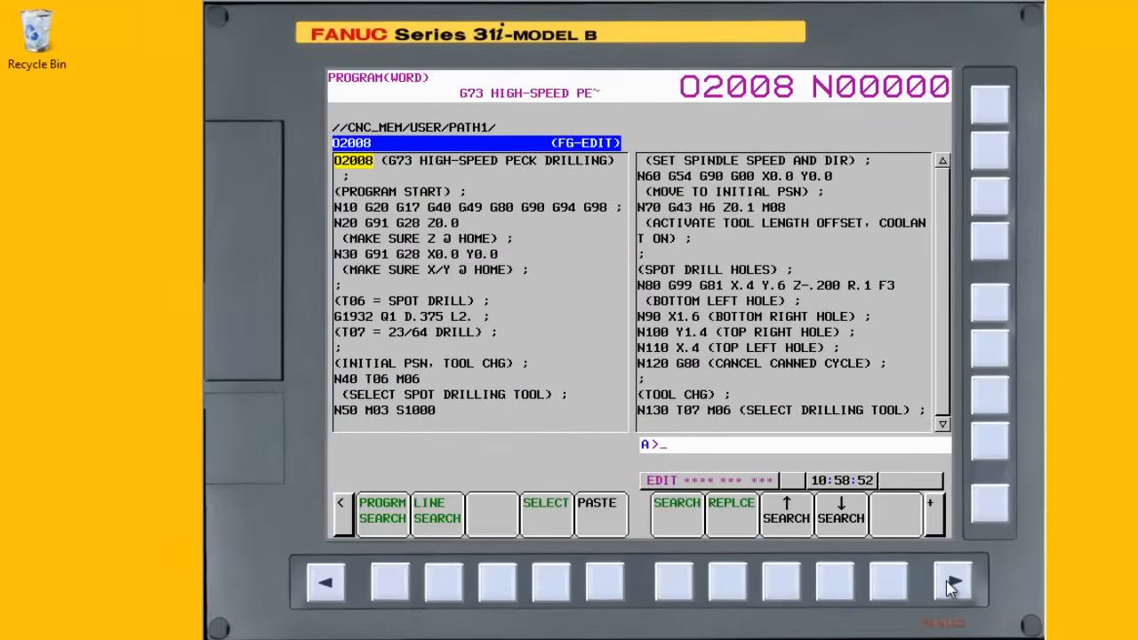
pyautogui.click(953, 583)
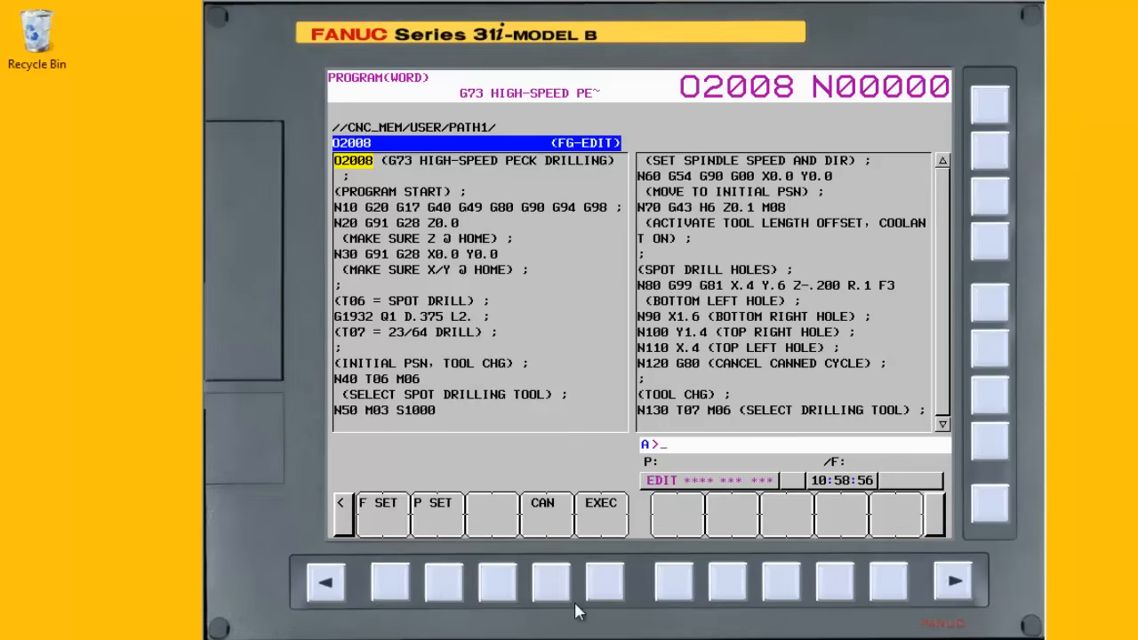
pyautogui.write('O')
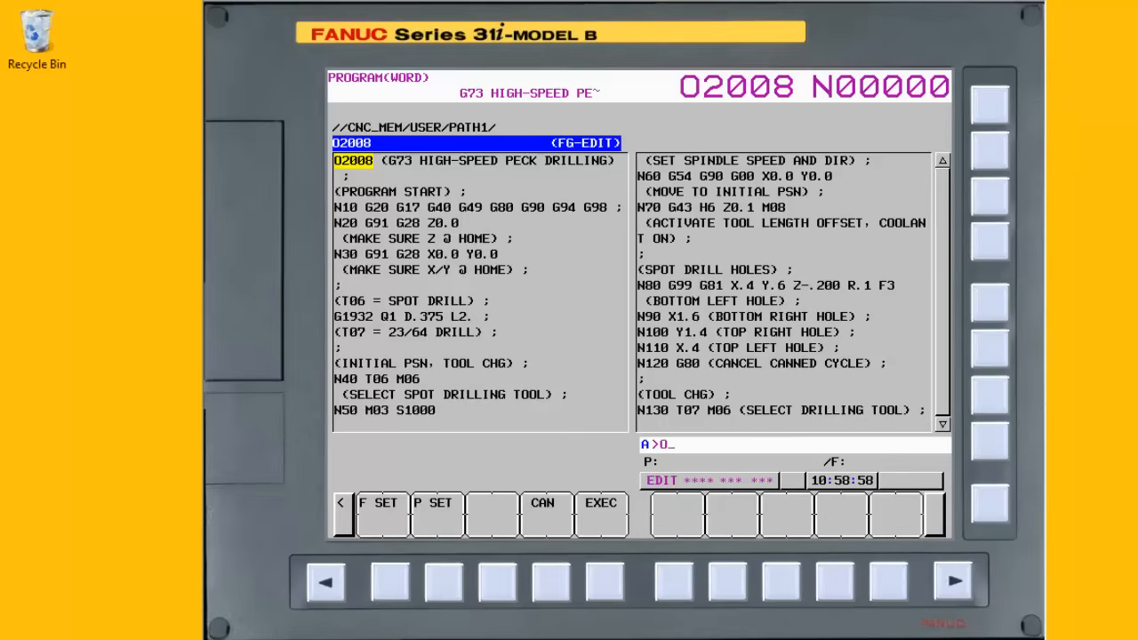
pyautogui.write('20')
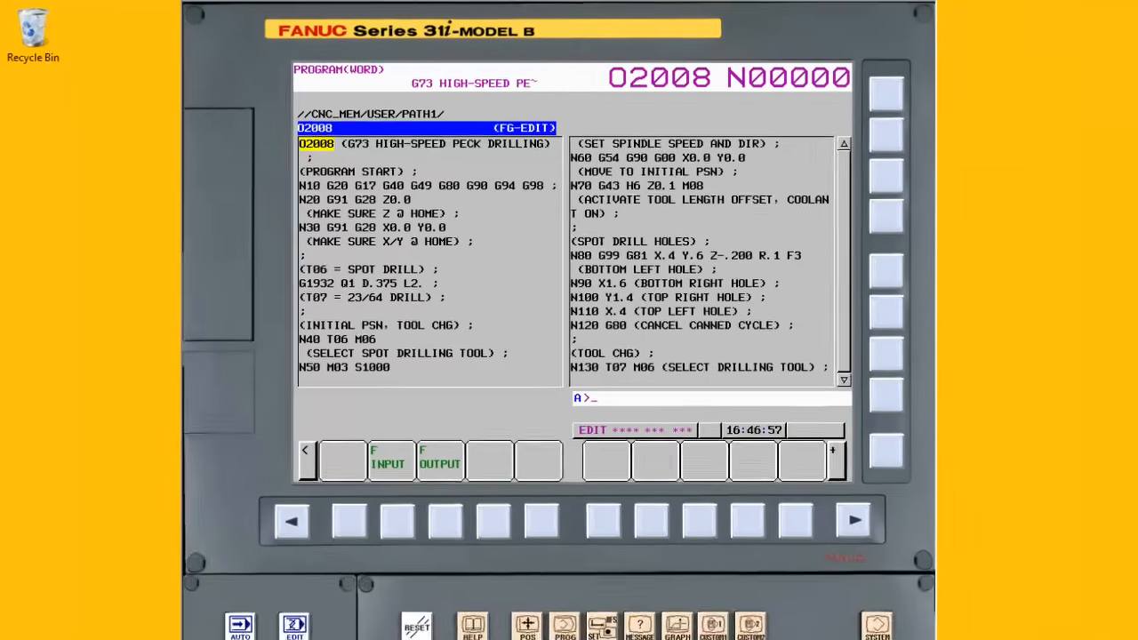
pyautogui.click(162, 630)
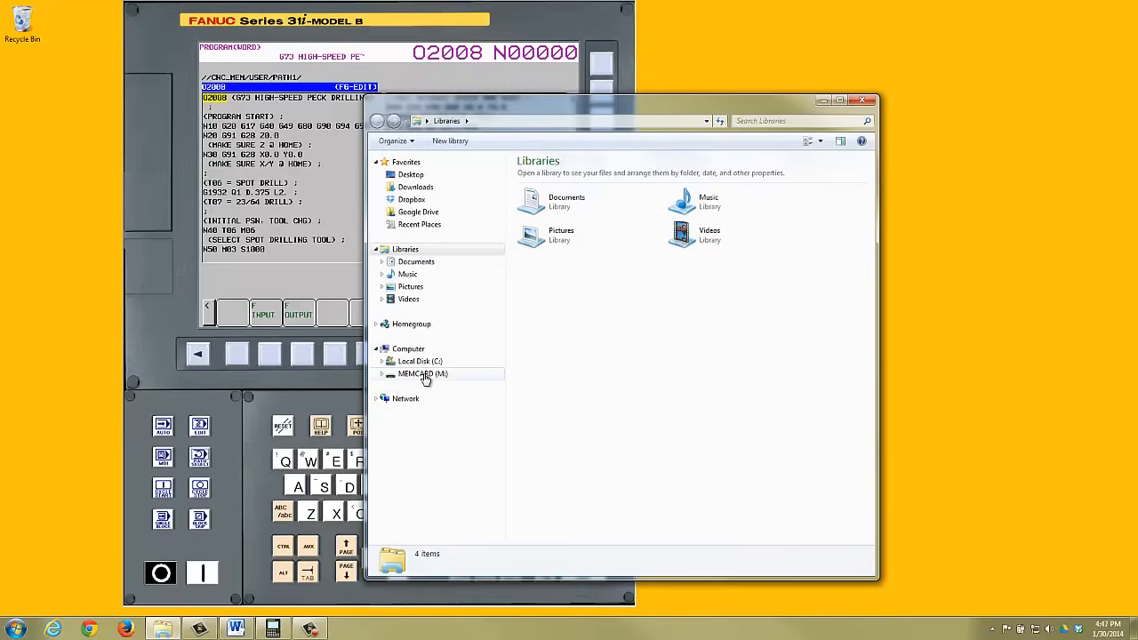
# Browse MEMCARD (M:) and open the O2008 file with Microsoft Word via Open with
pyautogui.click(423, 373)
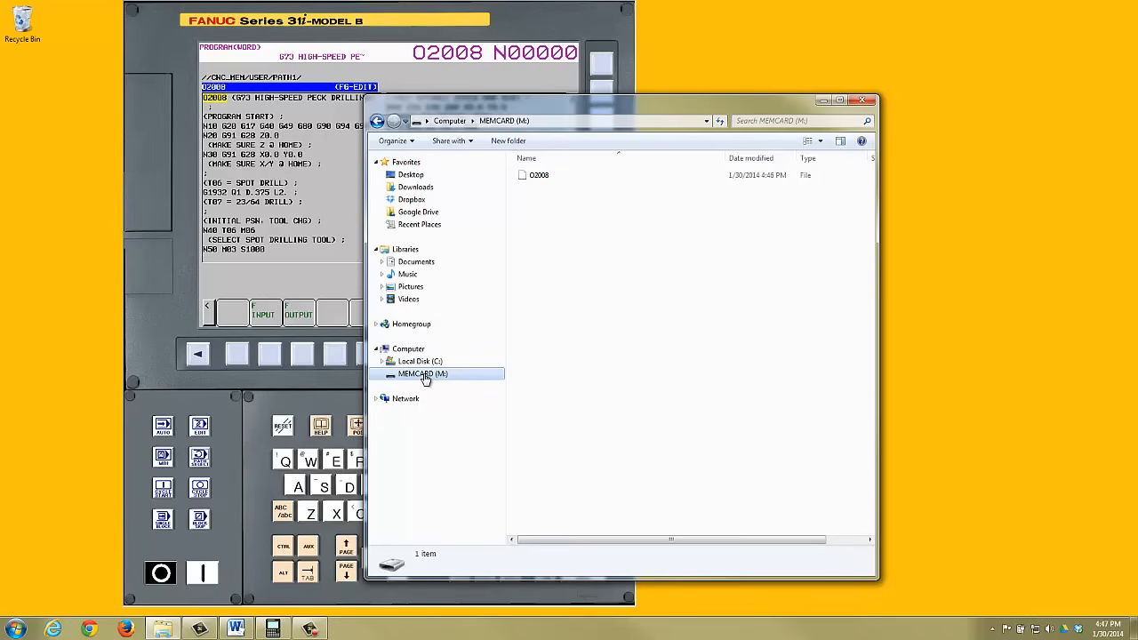
pyautogui.click(539, 175)
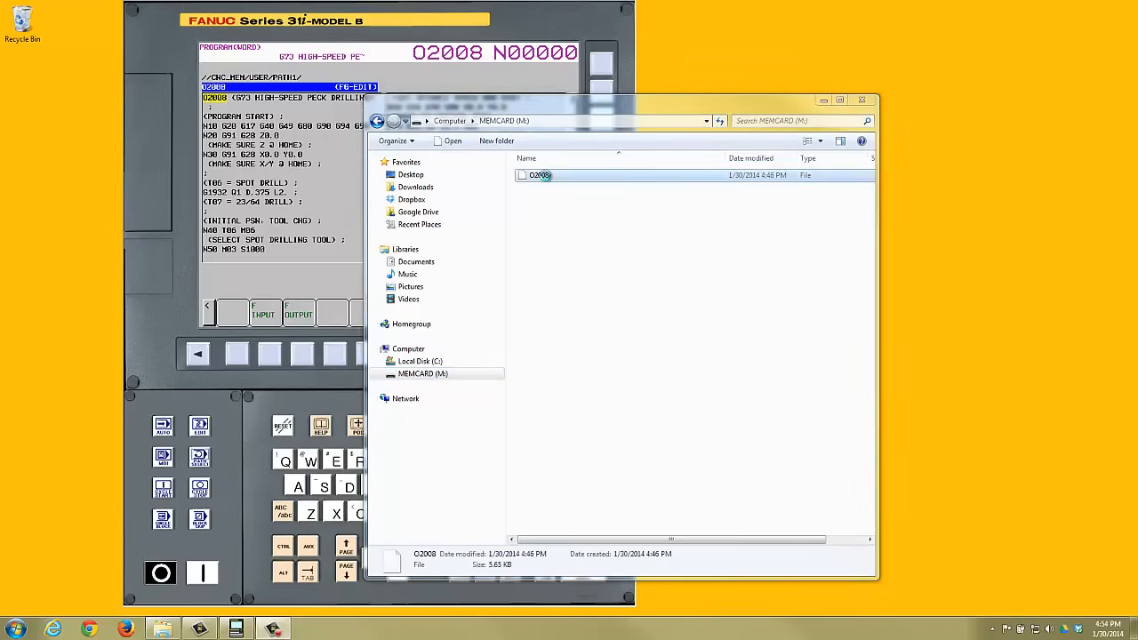
pyautogui.rightClick(540, 176)
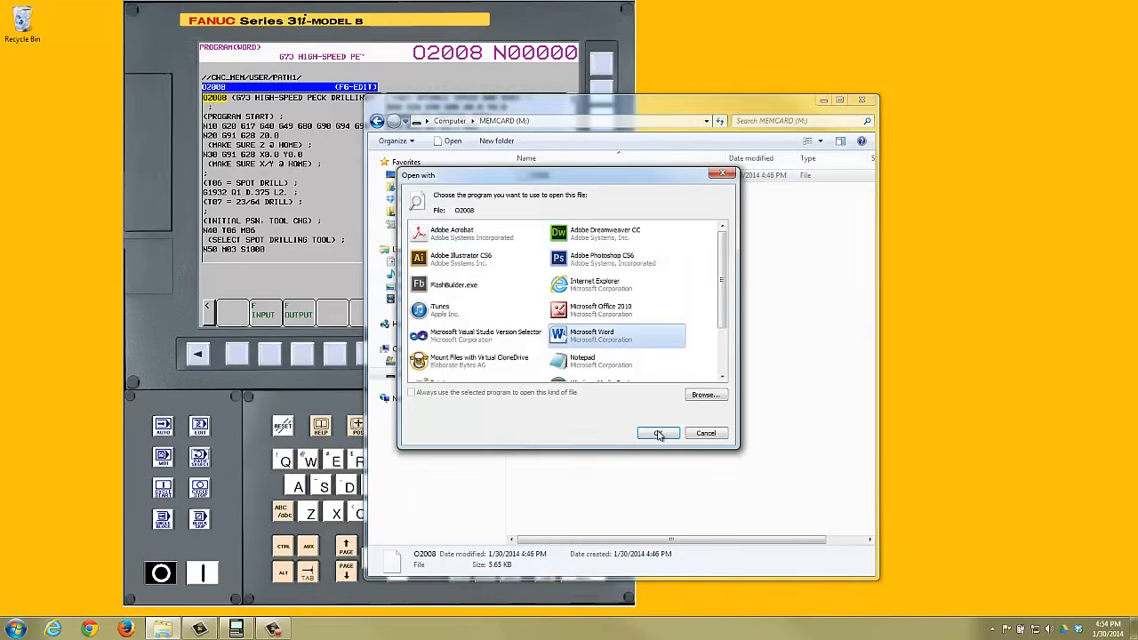
pyautogui.click(658, 432)
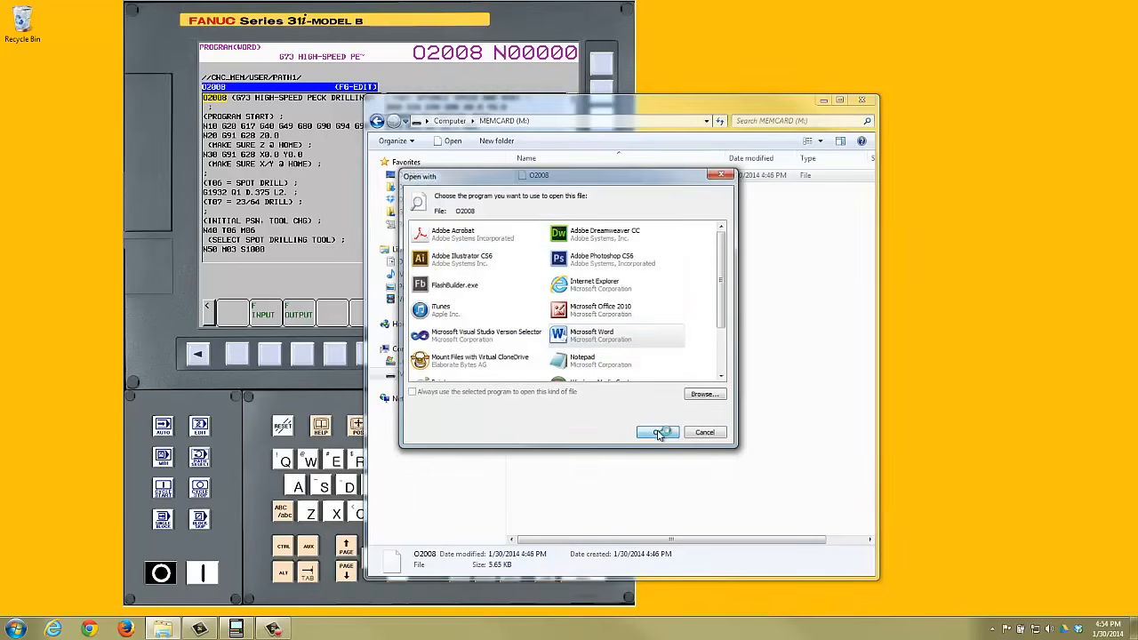
pyautogui.click(658, 432)
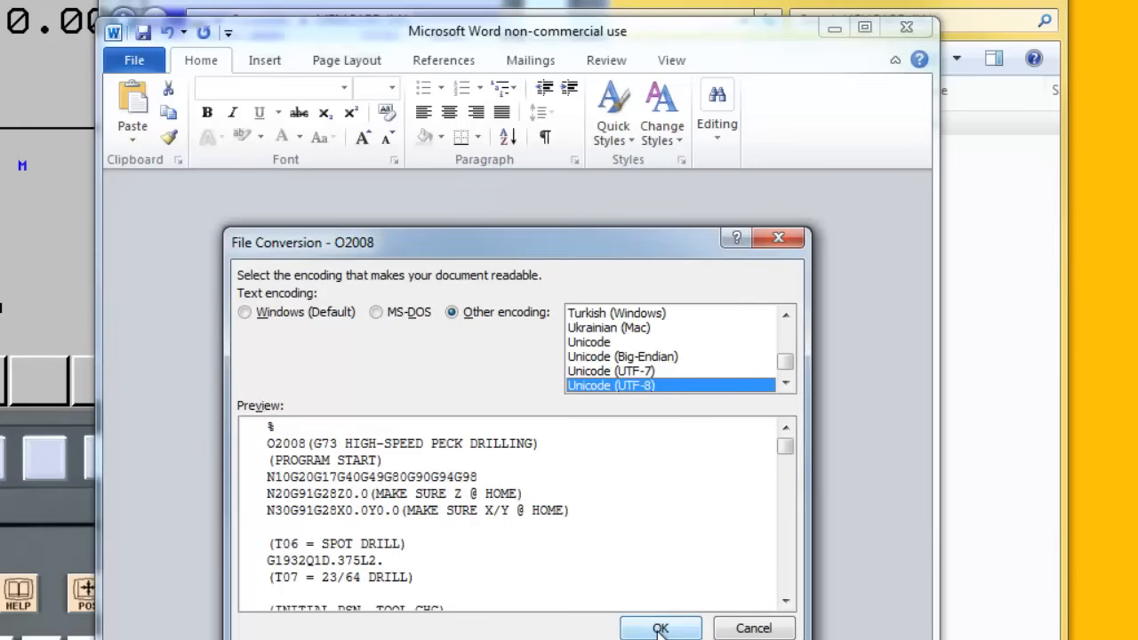
# Accept Unicode (UTF-8) in File Conversion so the O2008 G73 drilling code shows in Word
pyautogui.click(661, 627)
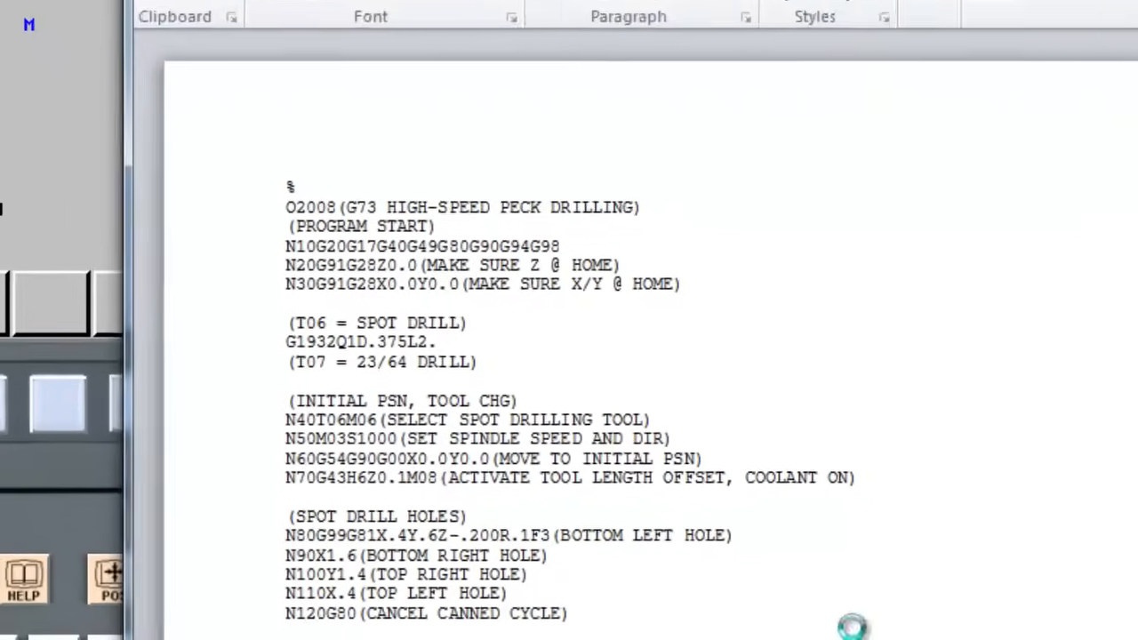